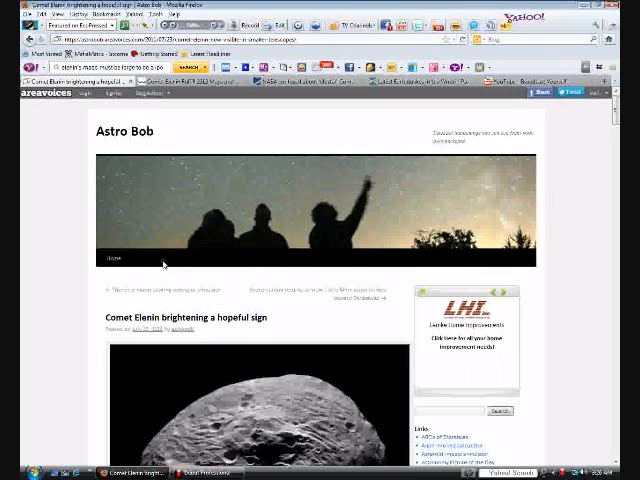
# Scroll the Astro Bob page past the header to the asteroid photo and first paragraphs
pyautogui.scroll(-3)
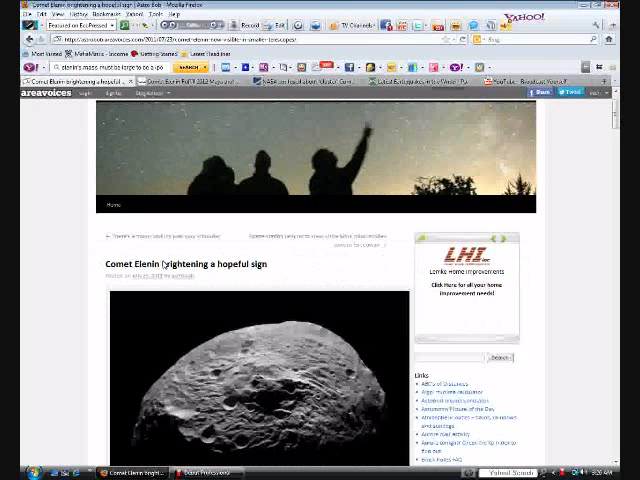
pyautogui.scroll(-3)
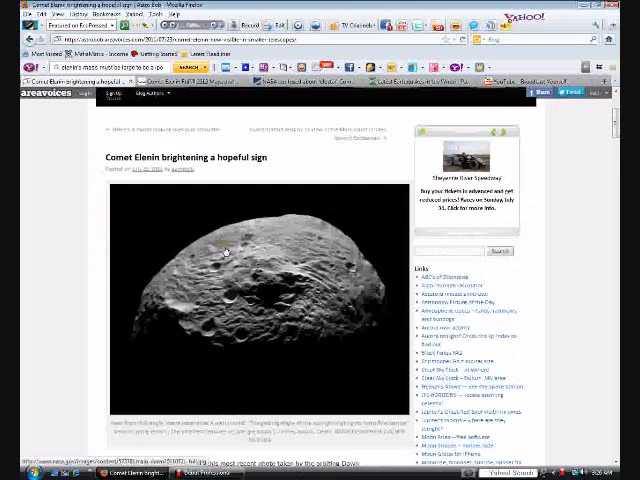
pyautogui.scroll(-3)
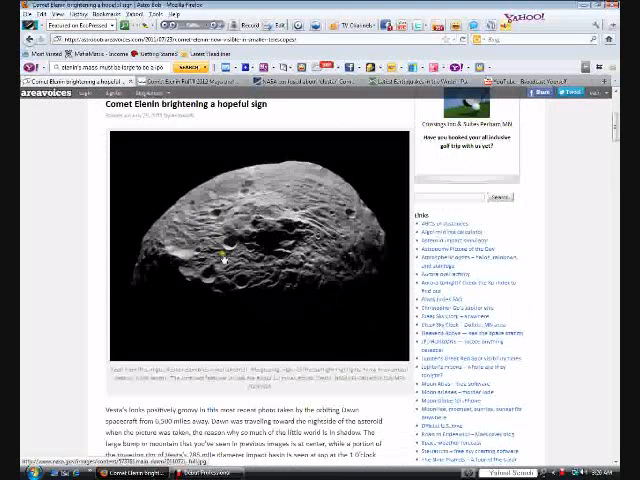
pyautogui.scroll(-3)
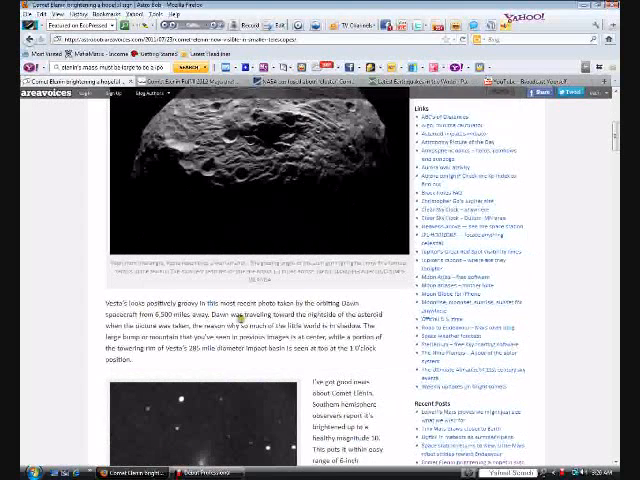
pyautogui.scroll(-3)
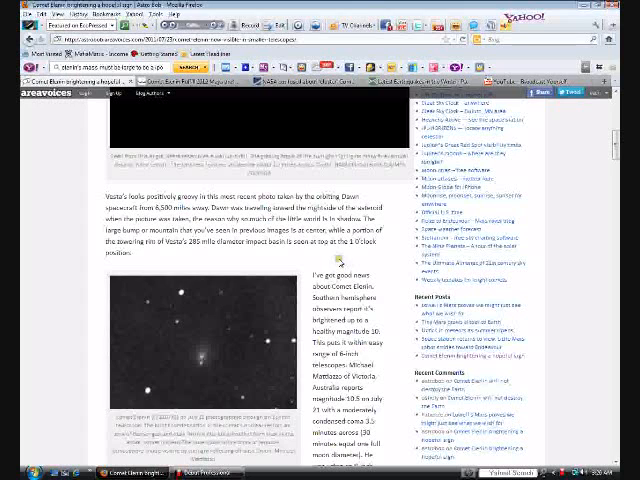
# Scroll down to the comet photograph and the magnitude paragraphs beneath it
pyautogui.scroll(-3)
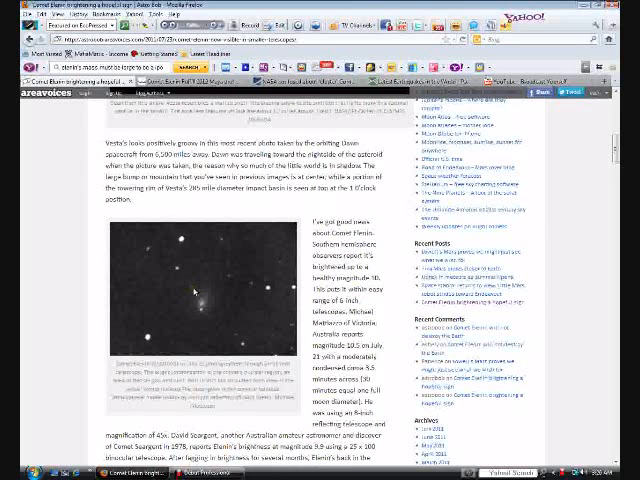
pyautogui.moveTo(200, 304)
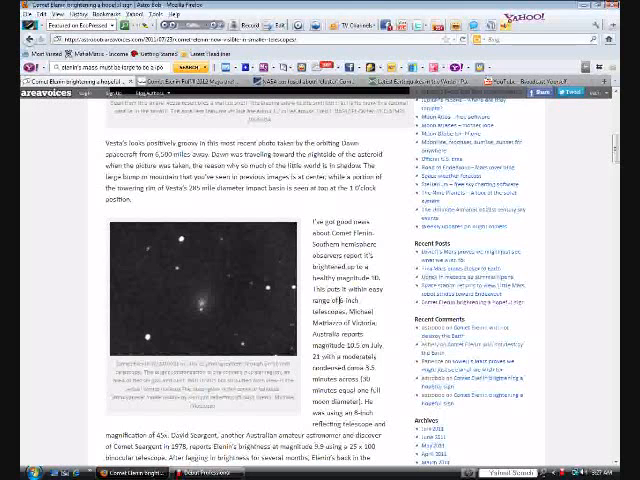
pyautogui.scroll(-3)
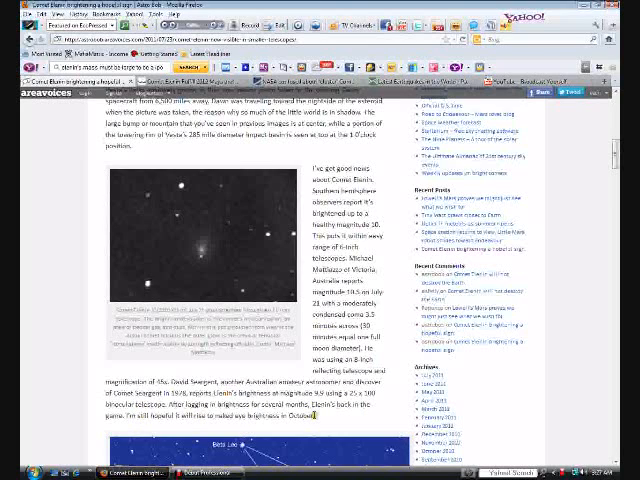
pyautogui.moveTo(318, 430)
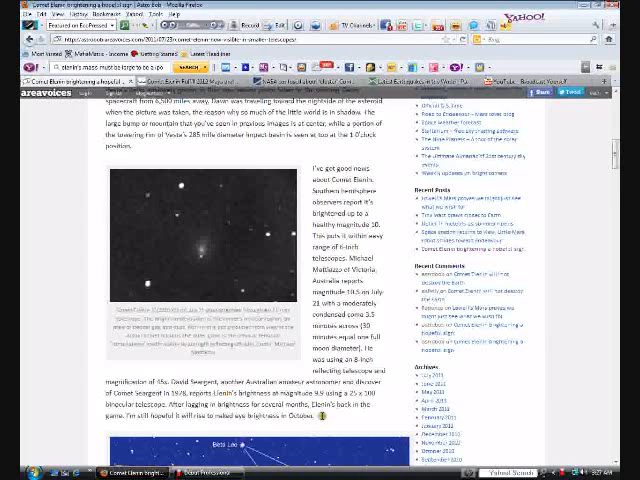
# Scroll down past the blue star chart to the closing paragraphs on viewing Elenin
pyautogui.scroll(-3)
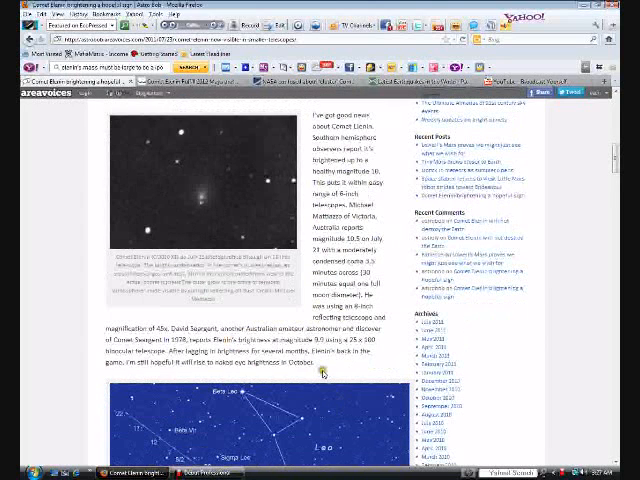
pyautogui.moveTo(324, 372)
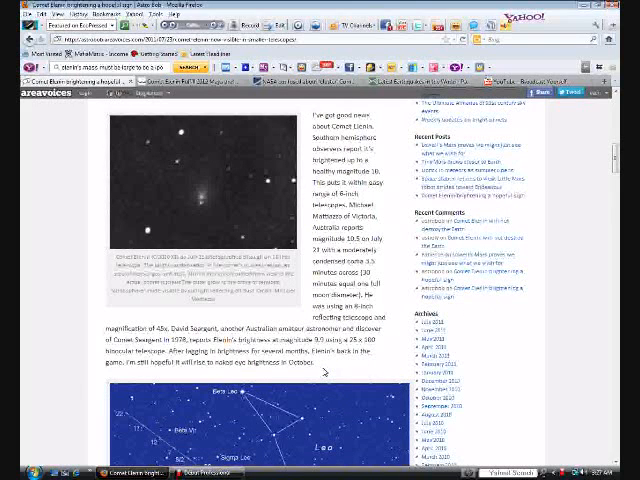
pyautogui.scroll(-3)
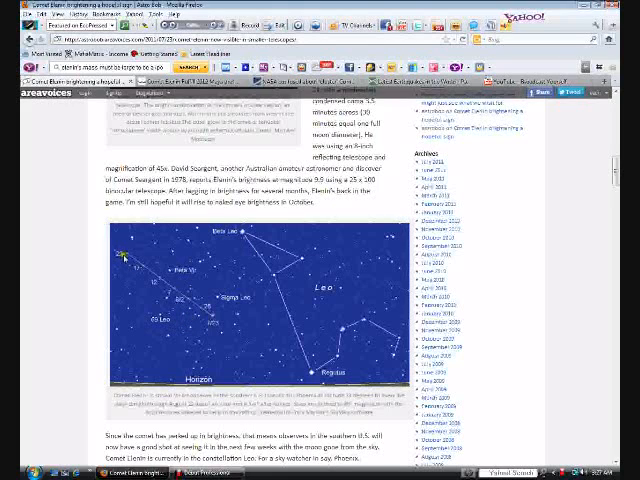
pyautogui.moveTo(204, 318)
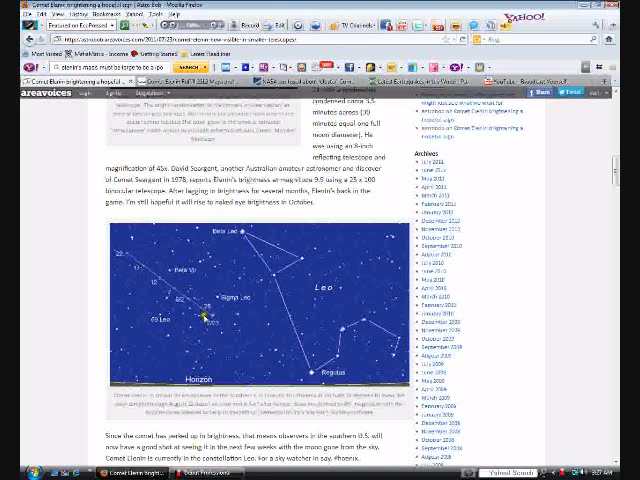
pyautogui.moveTo(224, 328)
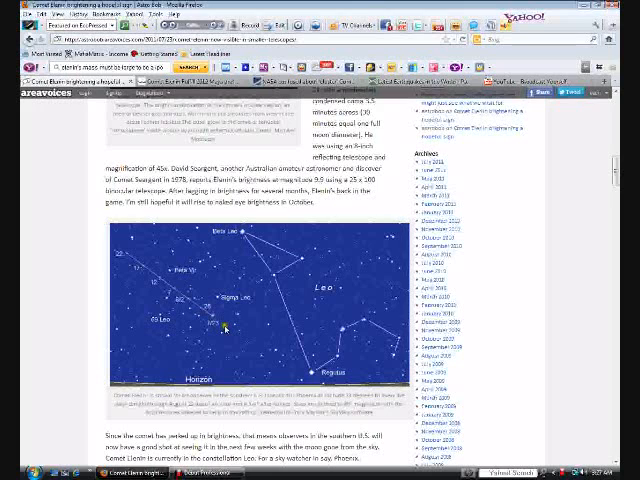
pyautogui.scroll(-3)
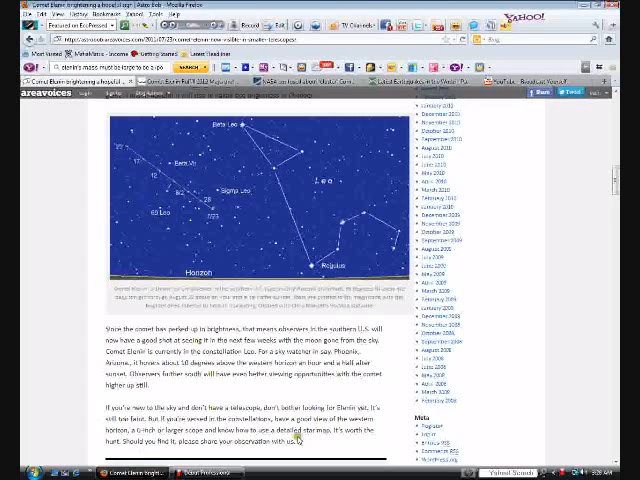
# Scroll down toward the author bio at the end of the Astro Bob article
pyautogui.scroll(-3)
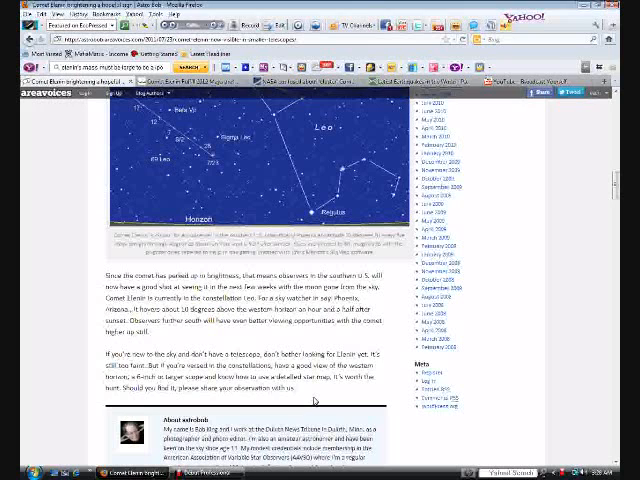
pyautogui.scroll(-3)
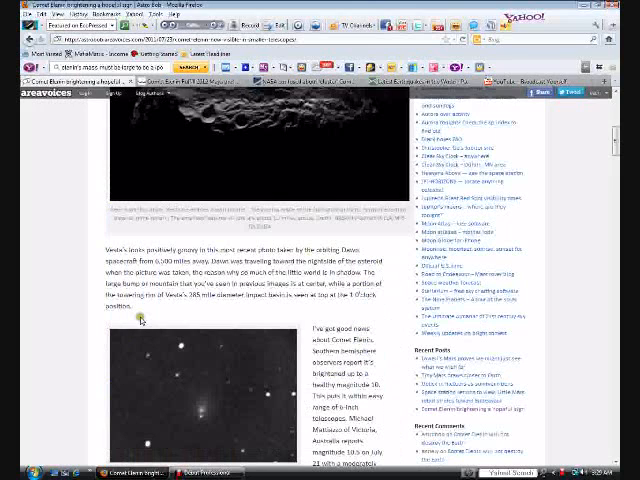
# Scroll the Astro Bob article down to the comet photo and brightening paragraphs
pyautogui.scroll(-3)
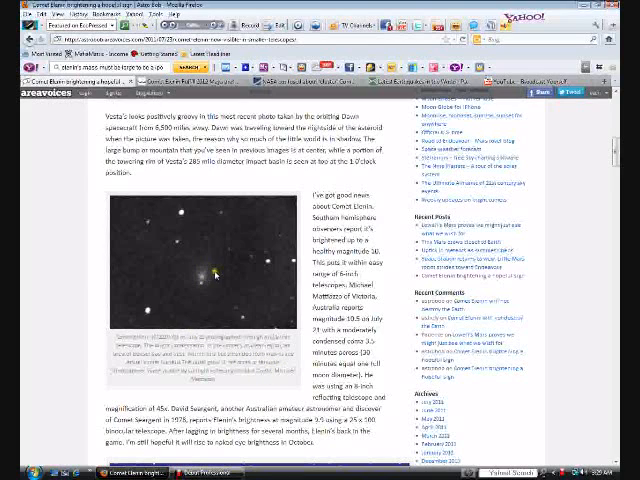
pyautogui.moveTo(232, 312)
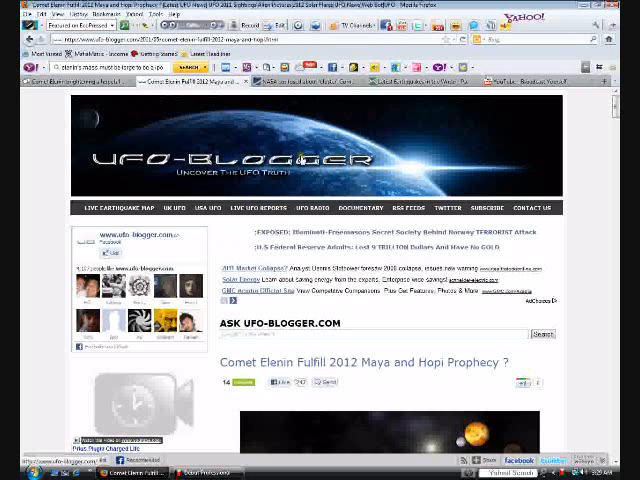
pyautogui.scroll(-3)
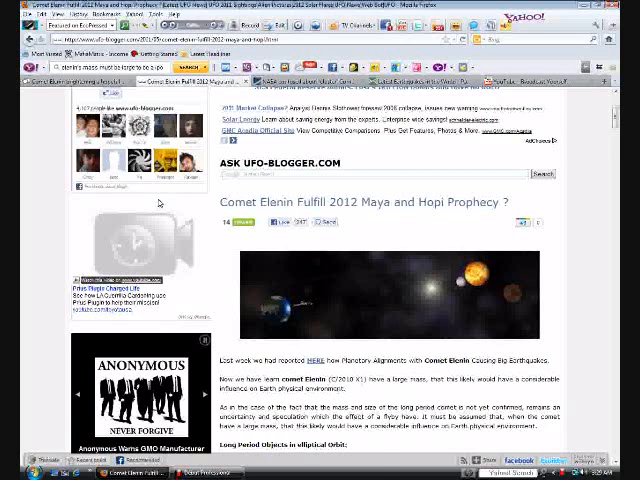
pyautogui.scroll(-3)
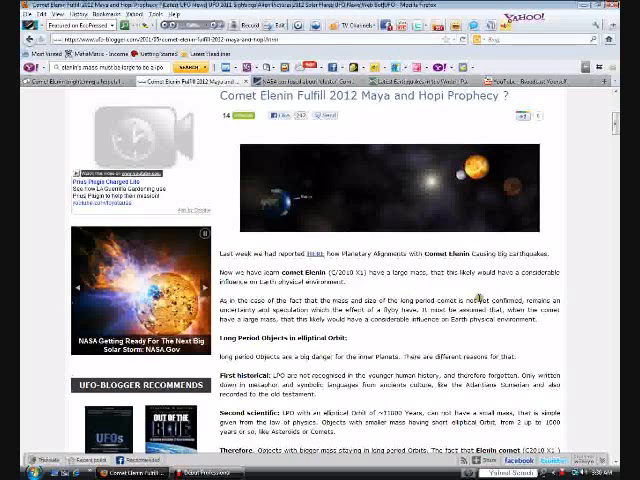
pyautogui.moveTo(476, 300)
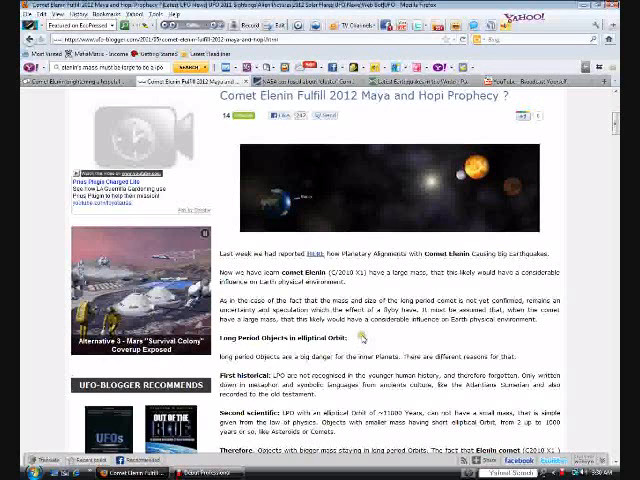
pyautogui.scroll(-3)
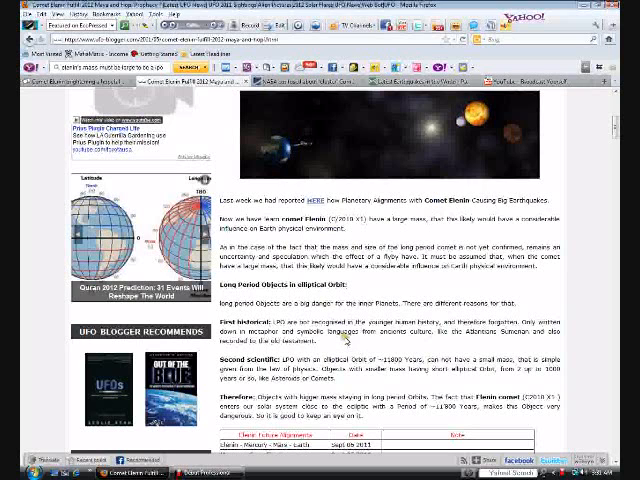
pyautogui.scroll(-3)
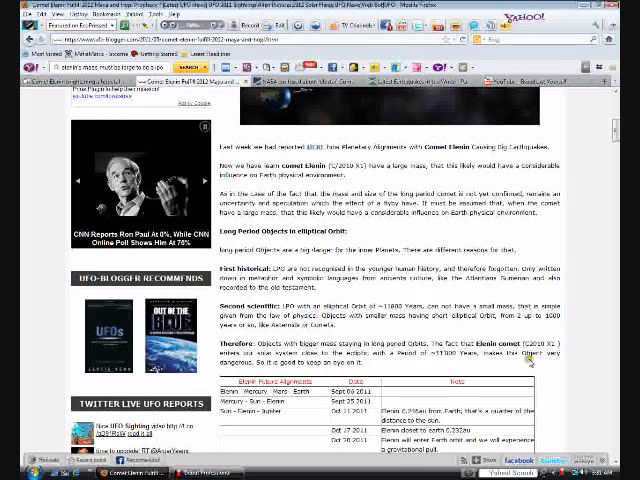
pyautogui.moveTo(530, 362)
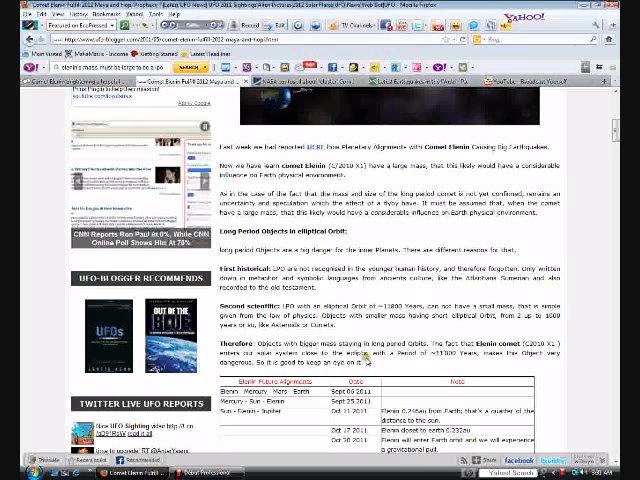
pyautogui.scroll(-3)
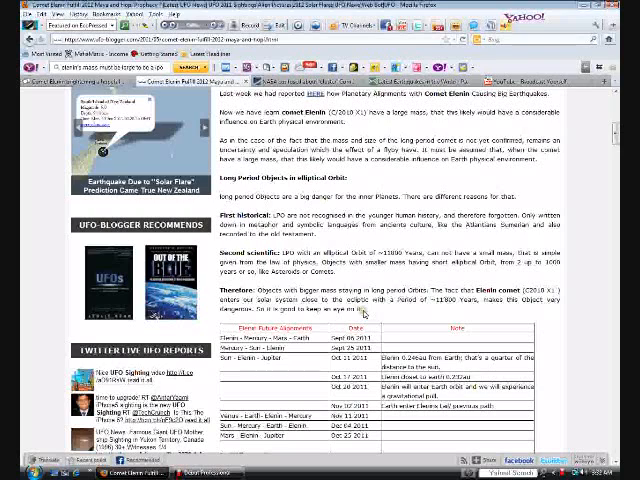
pyautogui.moveTo(408, 308)
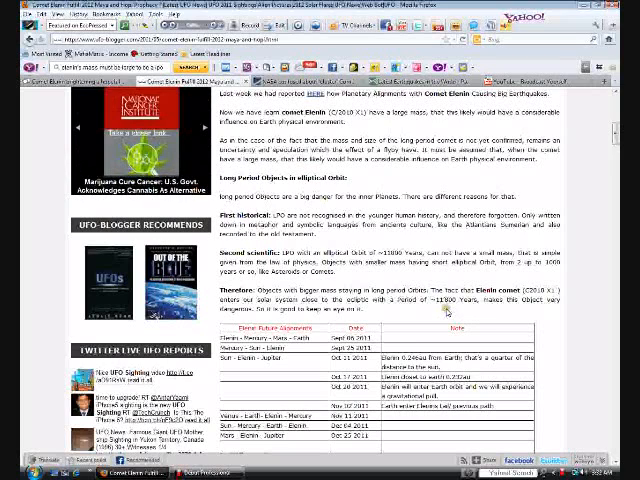
pyautogui.moveTo(448, 312)
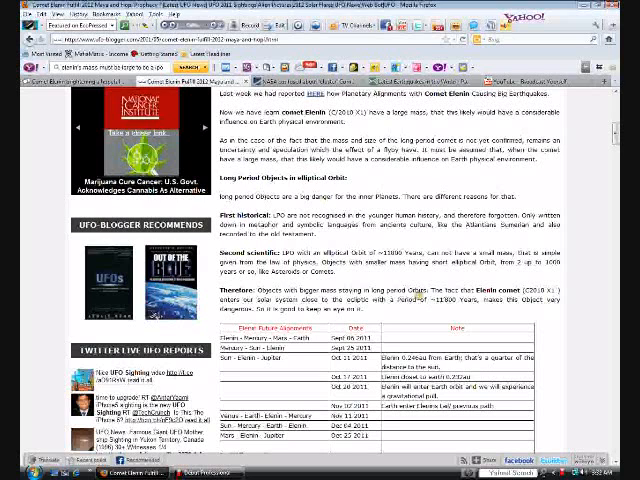
pyautogui.scroll(-3)
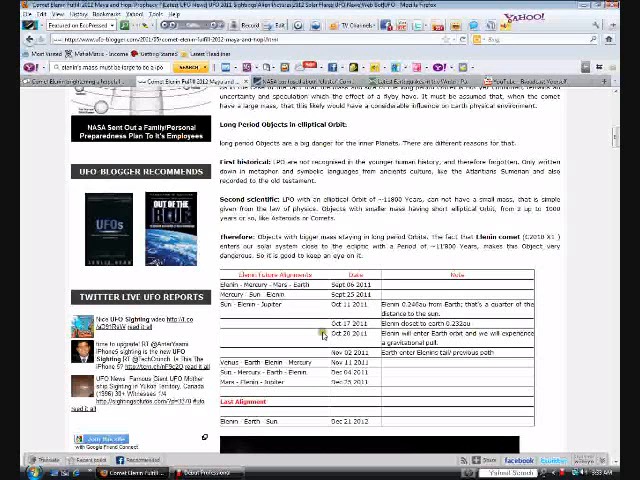
pyautogui.scroll(-3)
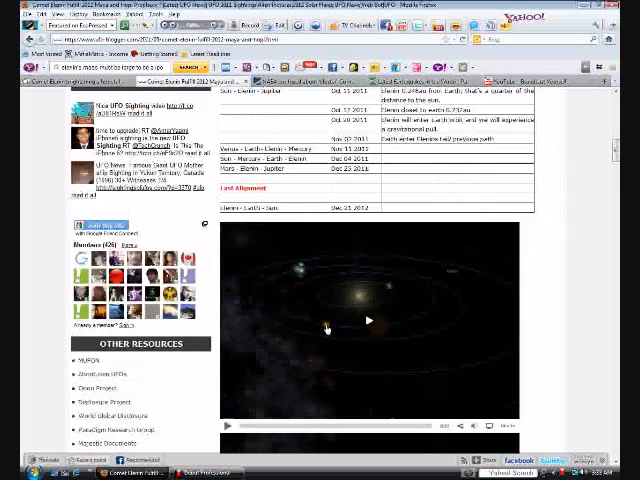
pyautogui.scroll(-3)
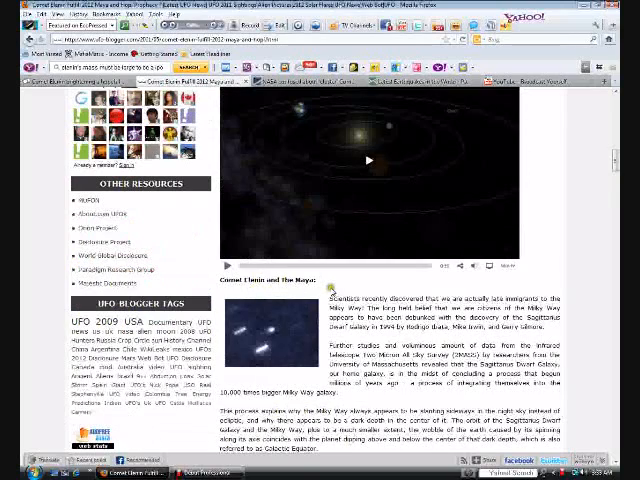
pyautogui.scroll(-3)
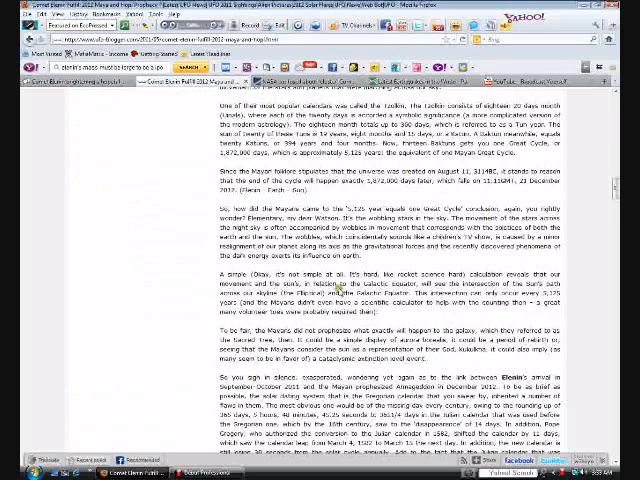
pyautogui.scroll(-3)
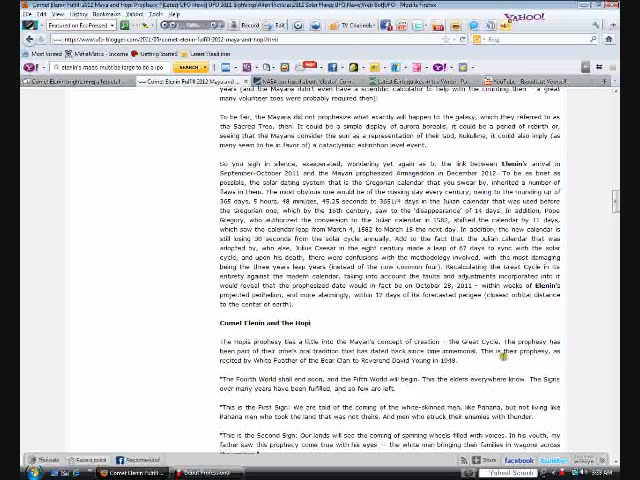
pyautogui.moveTo(332, 380)
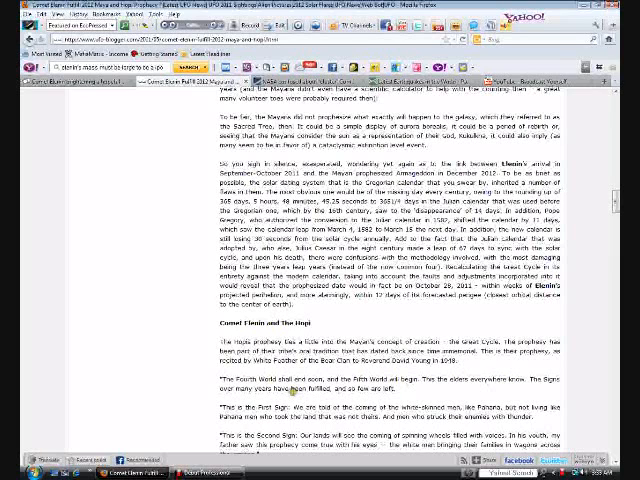
pyautogui.moveTo(212, 400)
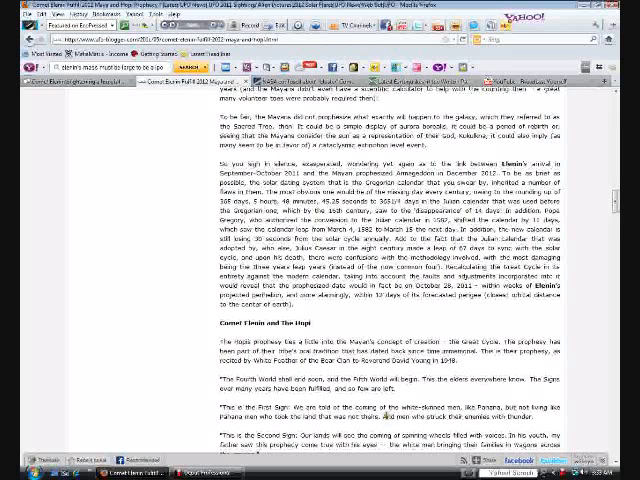
pyautogui.scroll(-3)
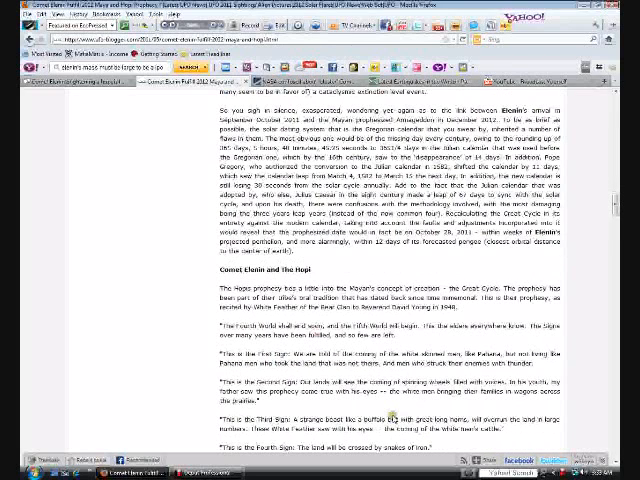
pyautogui.scroll(-3)
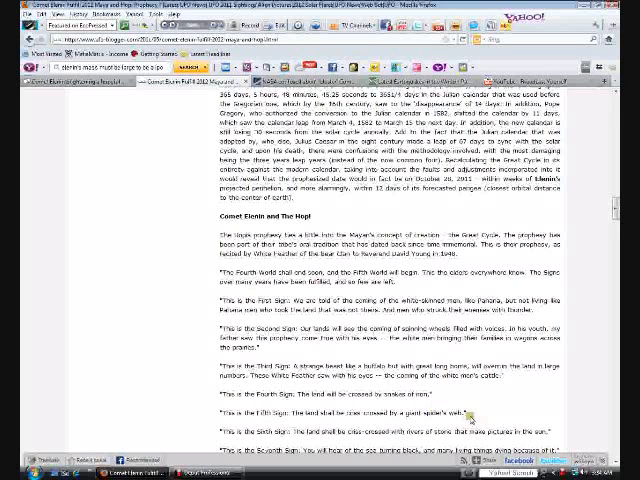
pyautogui.scroll(-3)
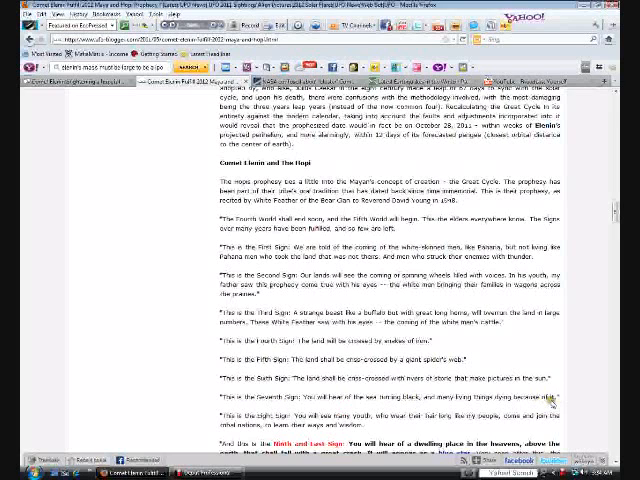
pyautogui.scroll(-3)
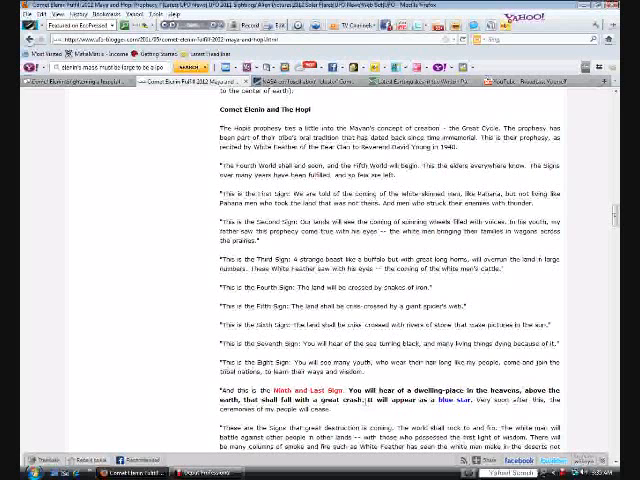
pyautogui.scroll(-3)
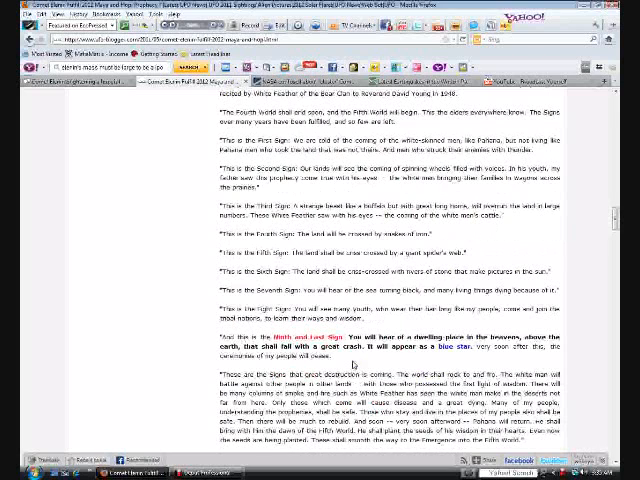
pyautogui.scroll(-3)
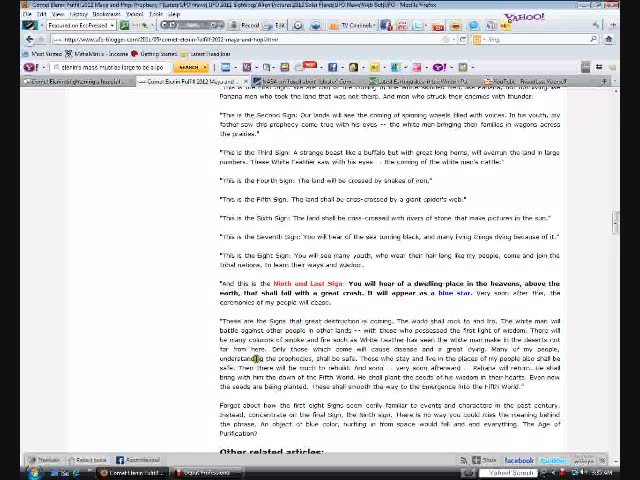
pyautogui.scroll(-3)
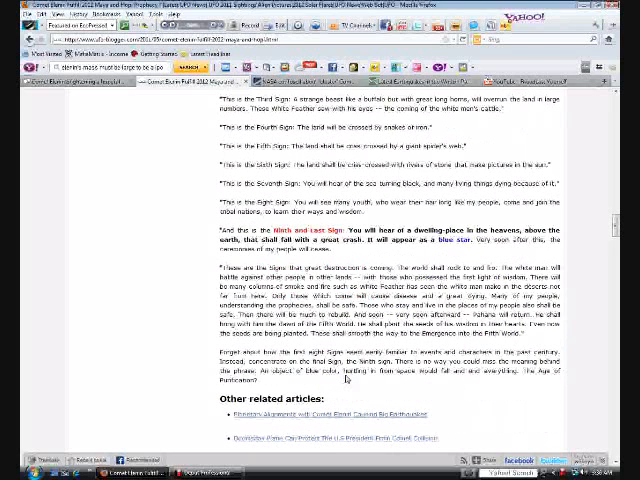
pyautogui.scroll(-3)
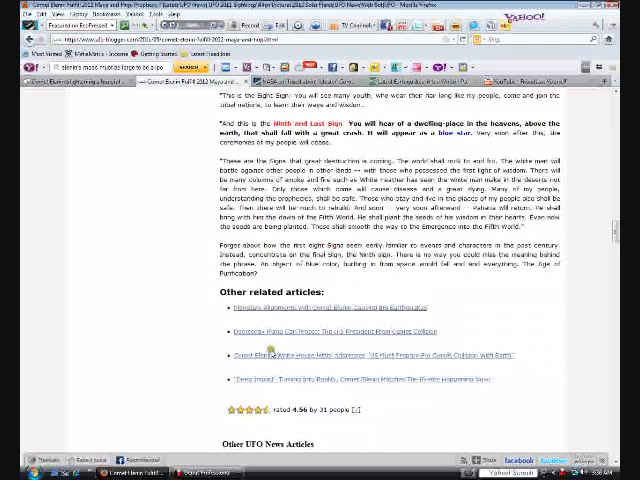
pyautogui.scroll(-3)
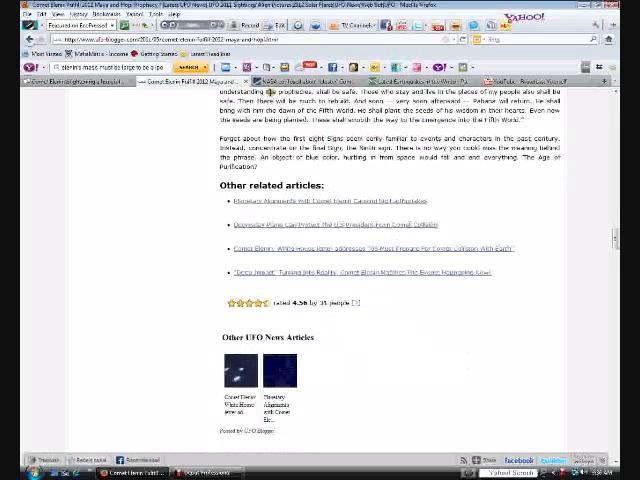
pyautogui.scroll(3)
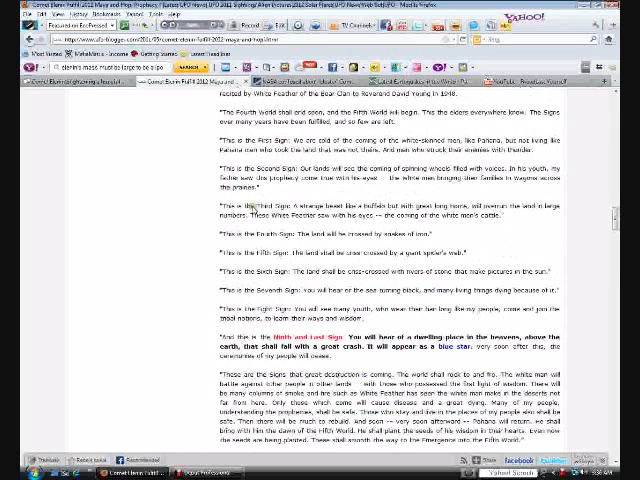
# Scroll the Truth Behind the Scenes page to the 'NASA confused about cluster Comet Elenin' post
pyautogui.scroll(3)
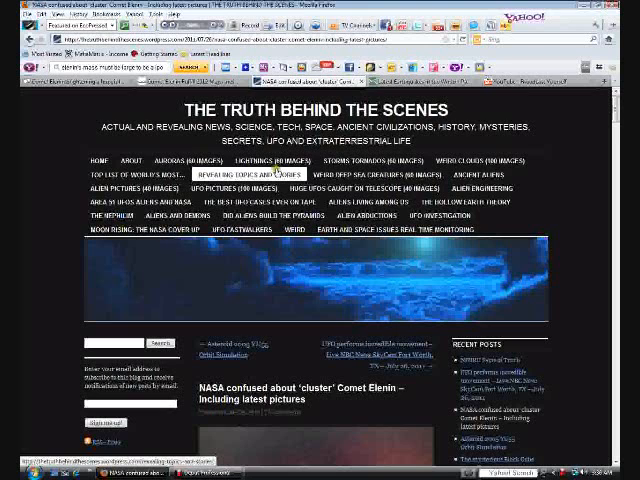
pyautogui.scroll(-3)
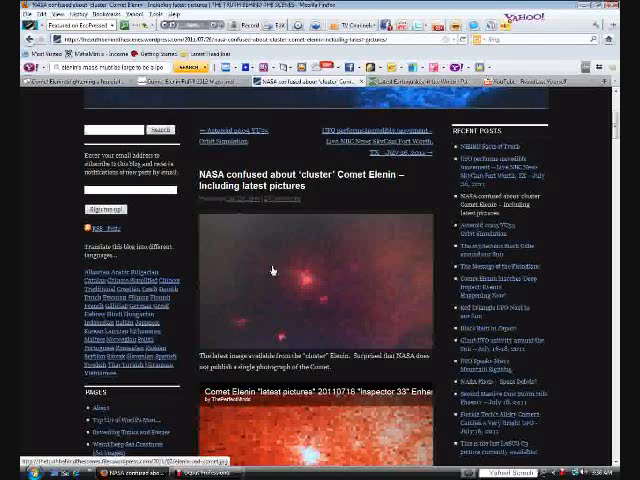
pyautogui.scroll(-3)
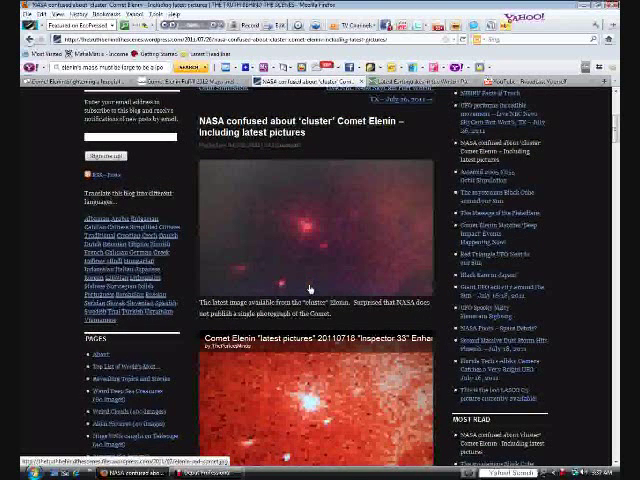
pyautogui.scroll(-3)
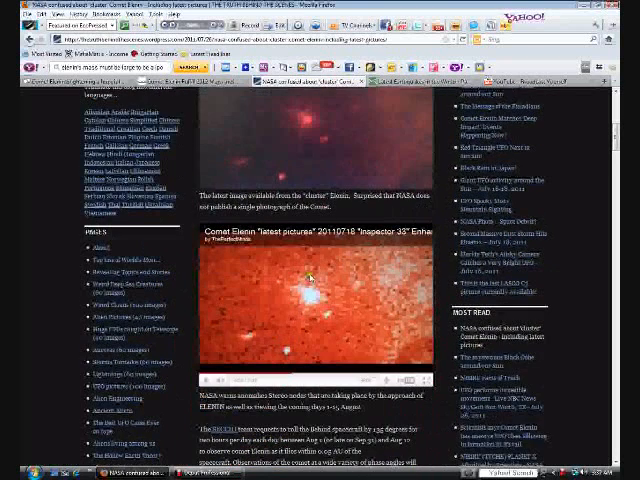
pyautogui.scroll(-3)
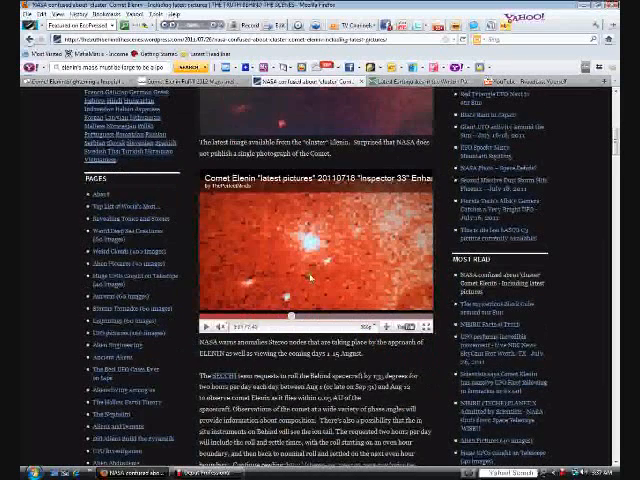
pyautogui.scroll(-3)
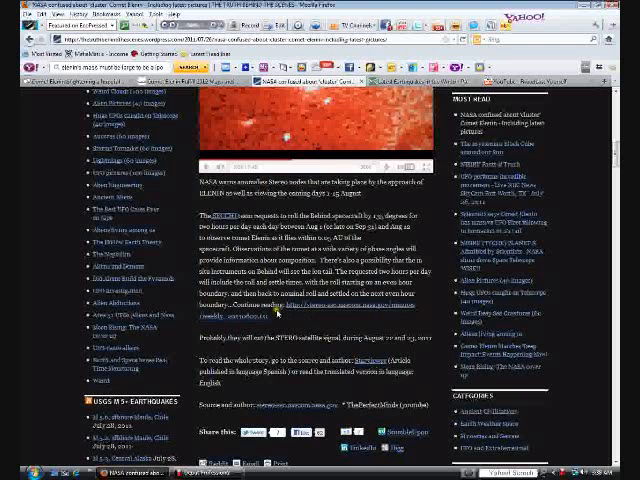
# Scroll the page, then switch to the UFO-Blogger Hopi prophecy article tab
pyautogui.scroll(-3)
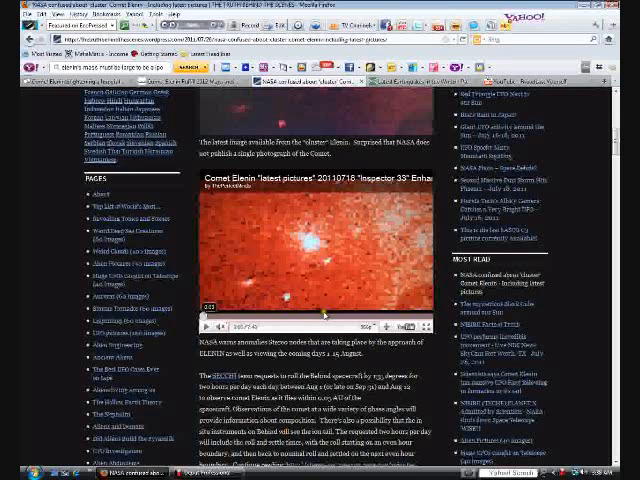
pyautogui.click(330, 322)
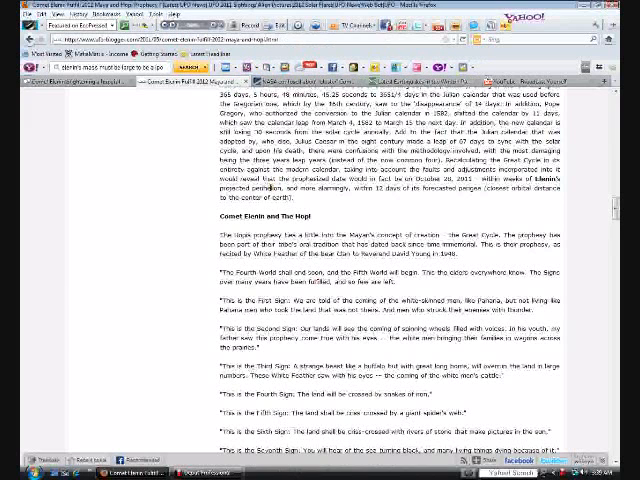
pyautogui.scroll(-3)
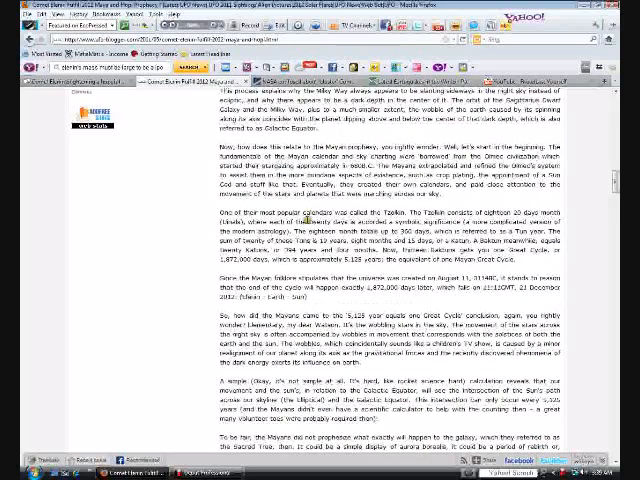
pyautogui.scroll(-3)
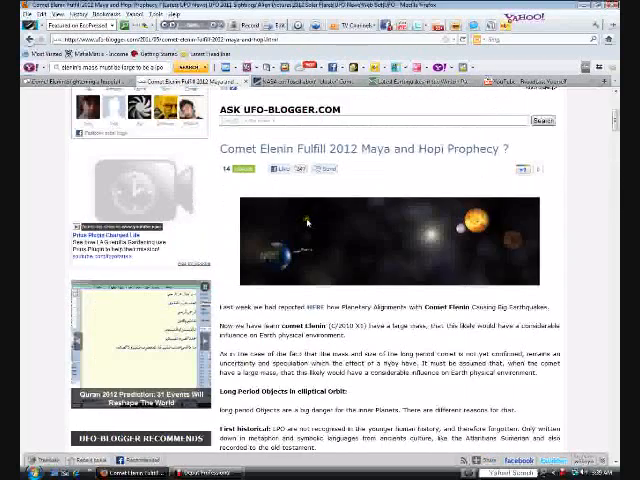
pyautogui.scroll(3)
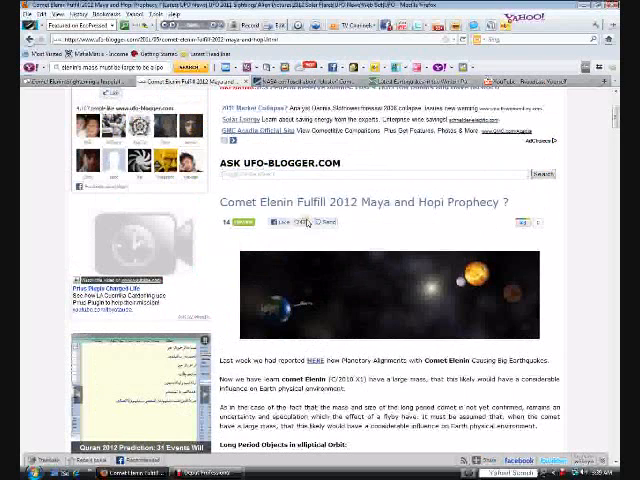
pyautogui.scroll(-3)
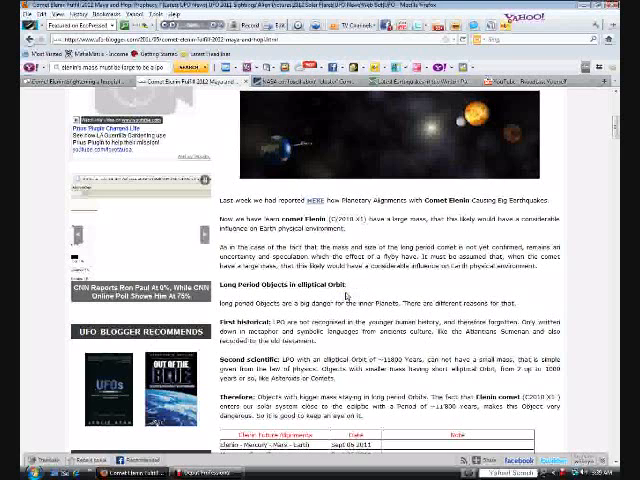
pyautogui.scroll(-3)
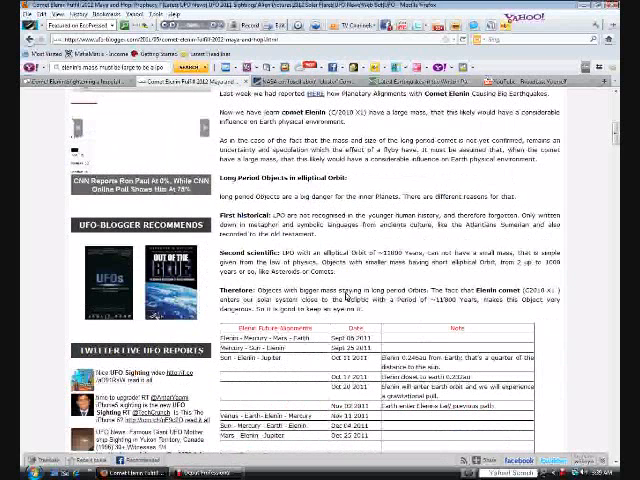